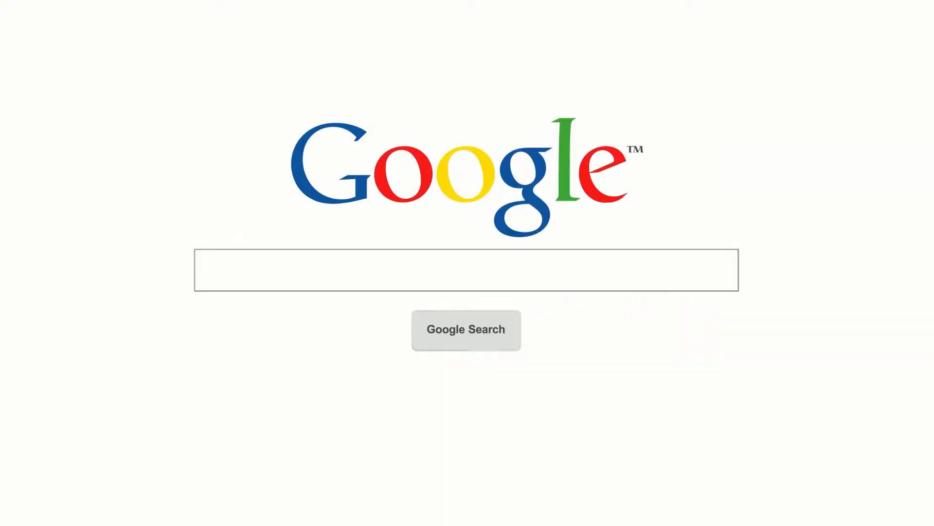
# Search Google for "most advanced redmine on the market"
pyautogui.write('most advanced redmine on the market')
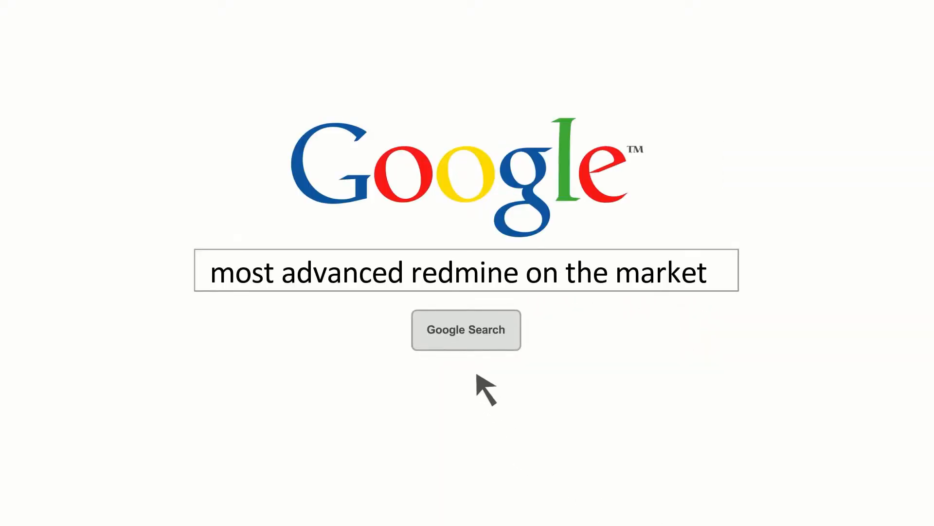
pyautogui.click(466, 330)
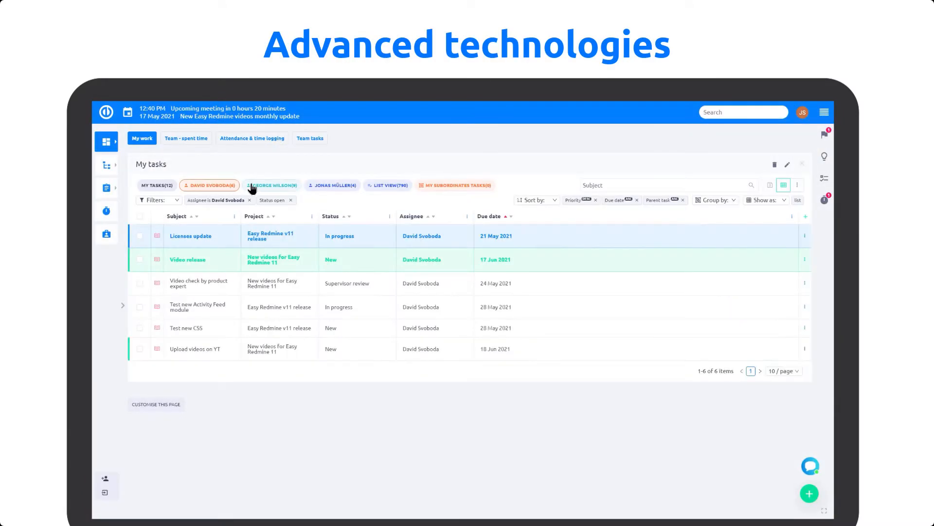
# Switch My tasks between two colleagues' lists, then show Projects in the mobile app
pyautogui.click(271, 185)
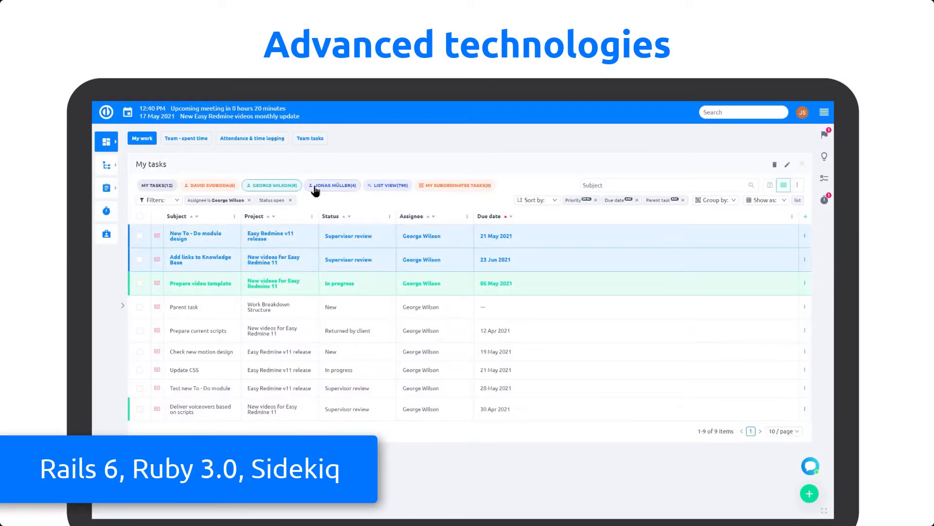
pyautogui.click(333, 185)
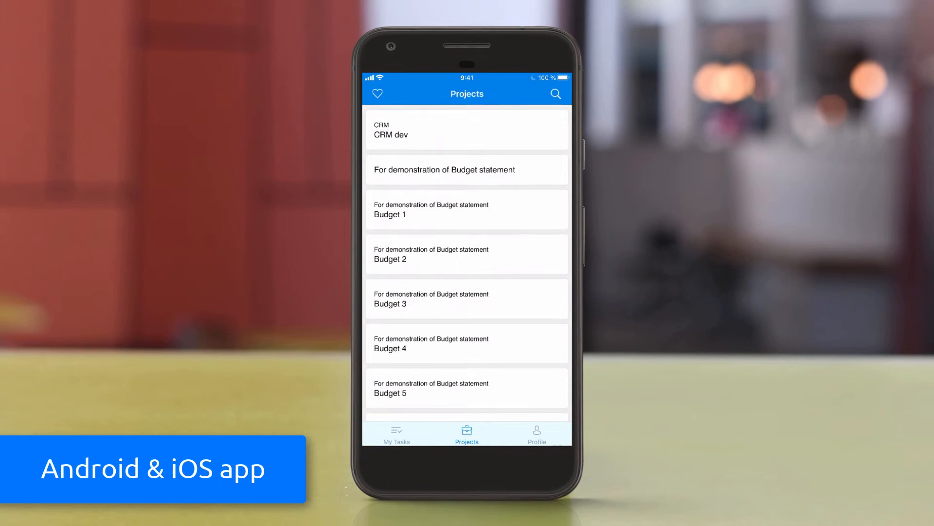
pyautogui.click(467, 254)
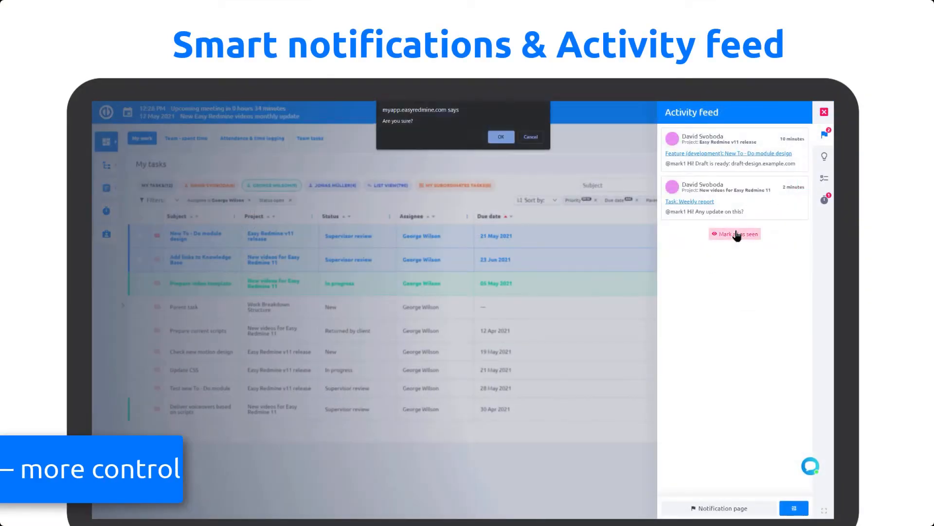
# Mark all activity feed notifications as seen
pyautogui.click(501, 136)
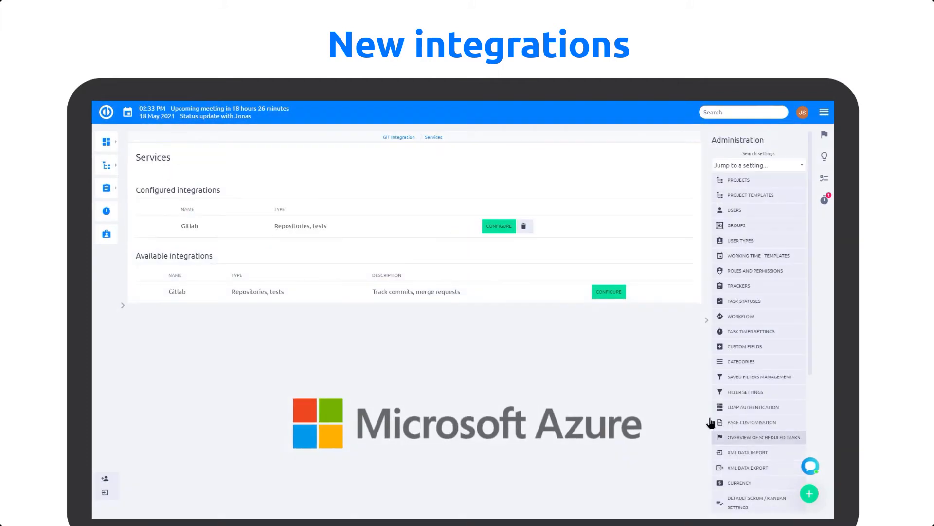
# Configure the Gitlab service from the Services integrations page
pyautogui.click(607, 291)
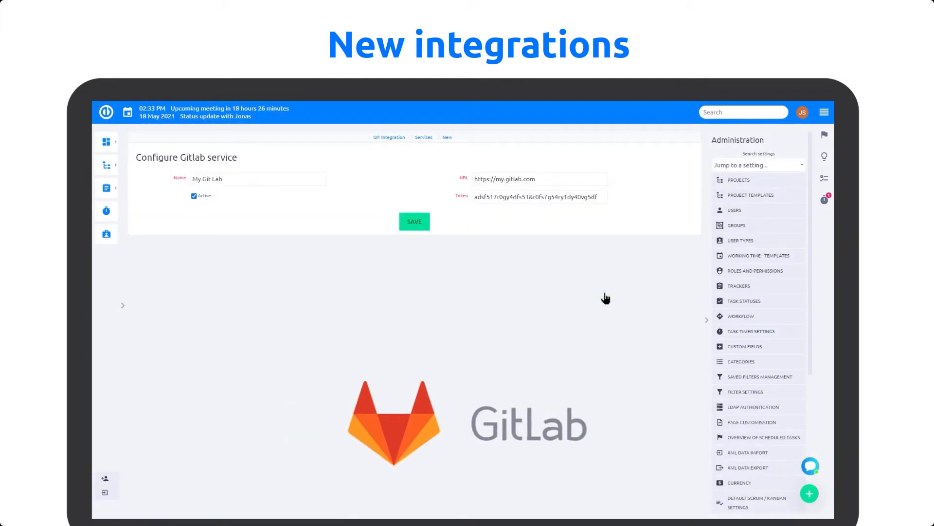